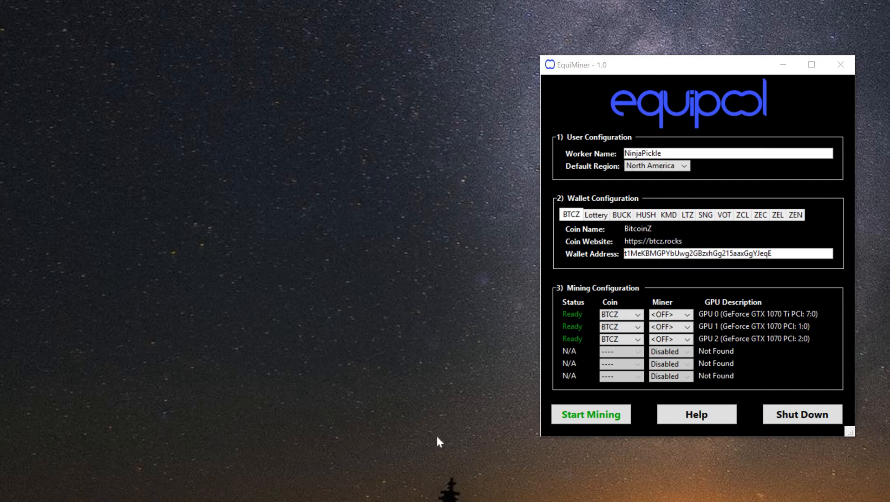
{"action": "mouse_move", "coordinate": [401, 394]}
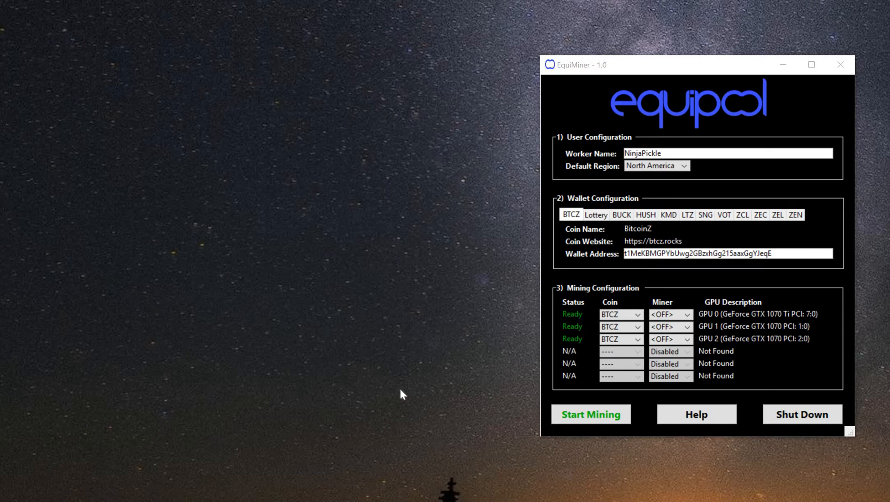
- Review the BUCK, HUSH, Snowgem and Zclassic wallet details, ending on the BTCZ Lottery pool
{"action": "left_click", "coordinate": [639, 152]}
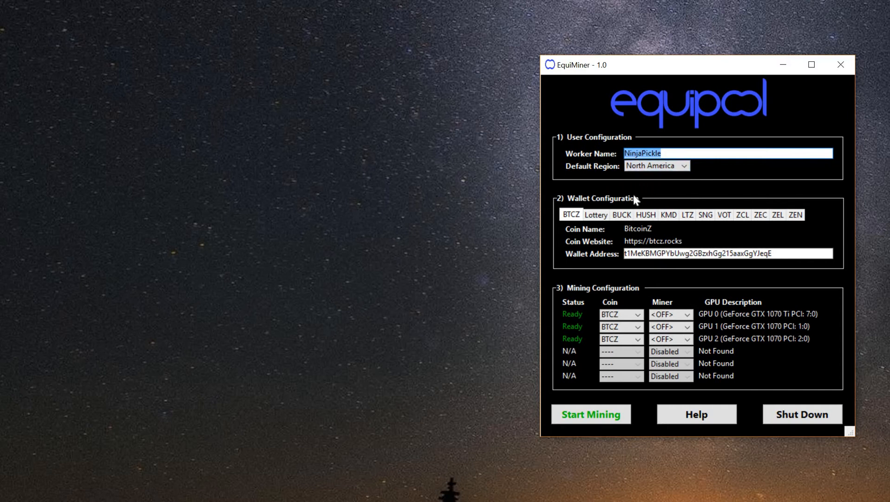
{"action": "mouse_move", "coordinate": [622, 217]}
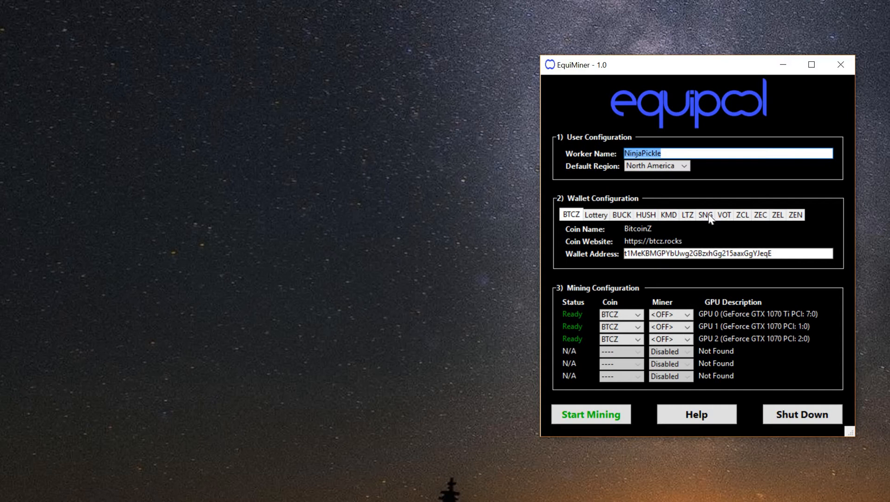
{"action": "mouse_move", "coordinate": [774, 214]}
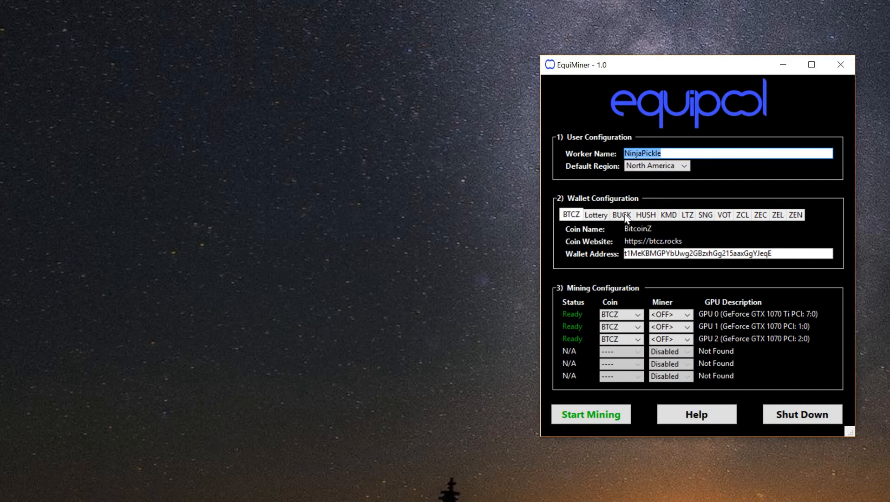
{"action": "left_click", "coordinate": [621, 214]}
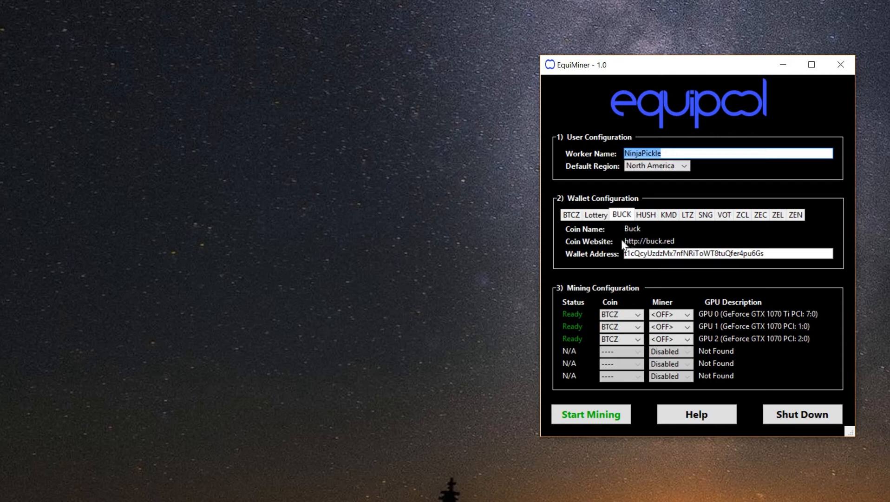
{"action": "mouse_move", "coordinate": [657, 245]}
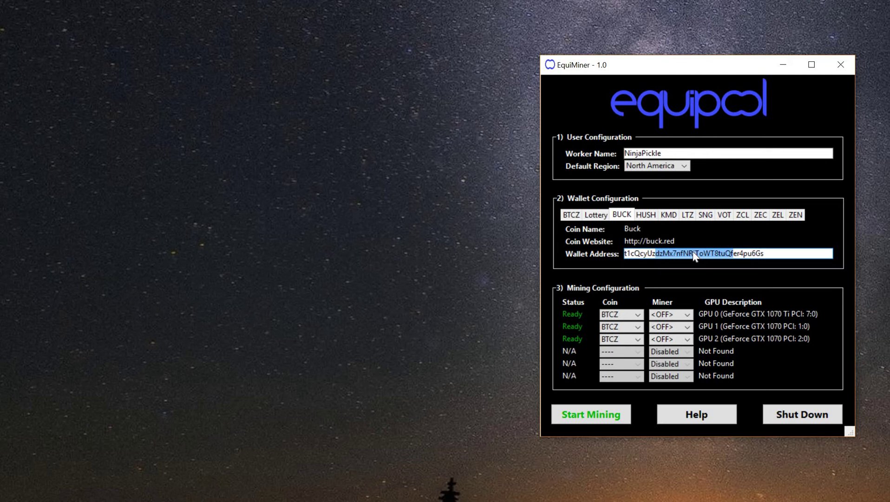
{"action": "left_click", "coordinate": [646, 215]}
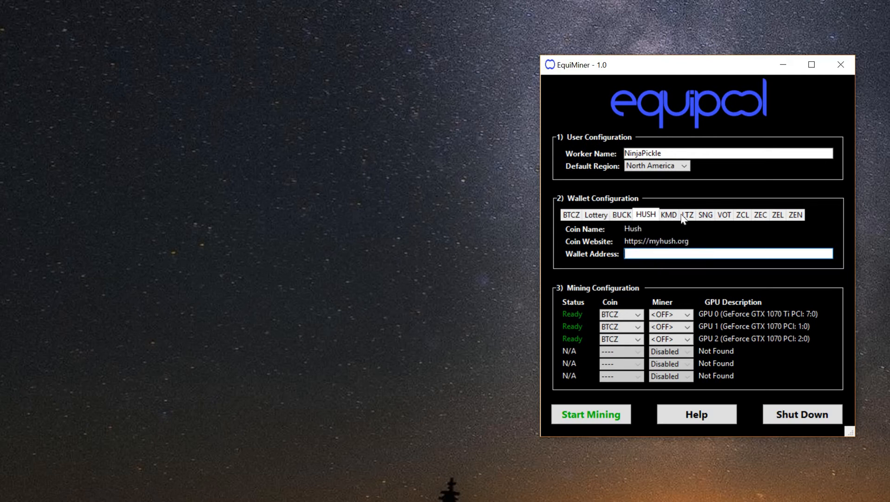
{"action": "left_click", "coordinate": [705, 215]}
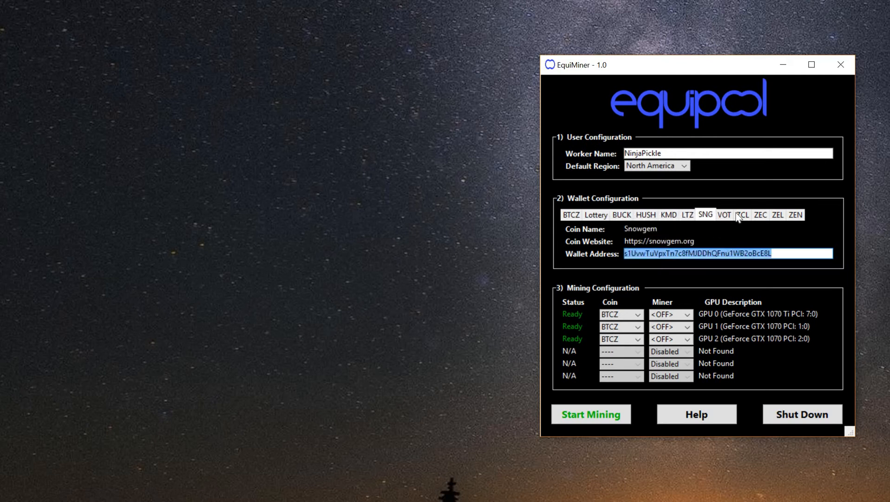
{"action": "left_click", "coordinate": [743, 214]}
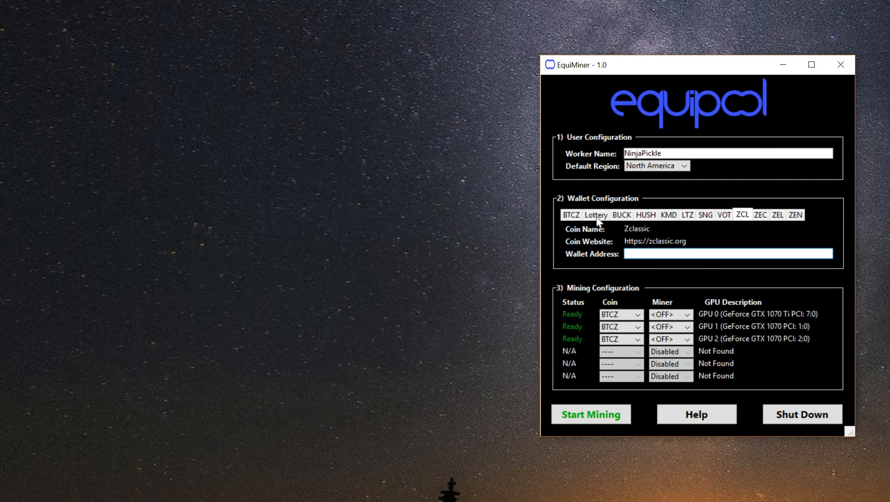
{"action": "left_click", "coordinate": [596, 214]}
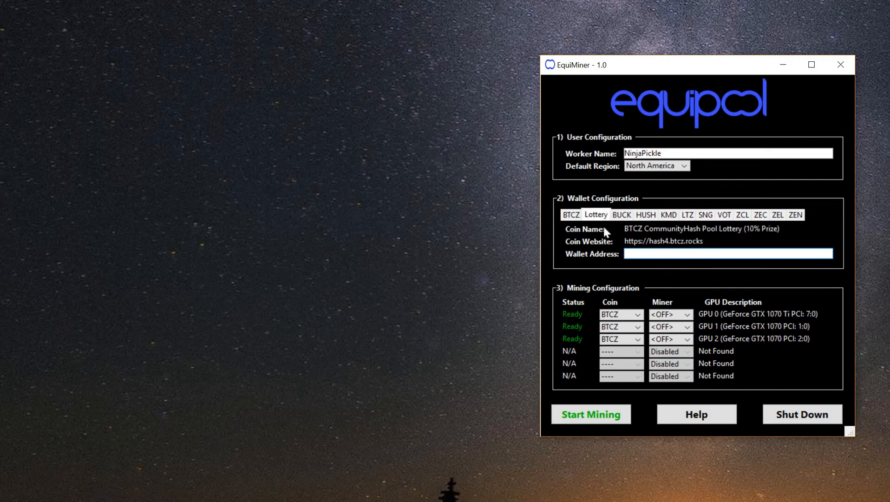
{"action": "mouse_move", "coordinate": [628, 236]}
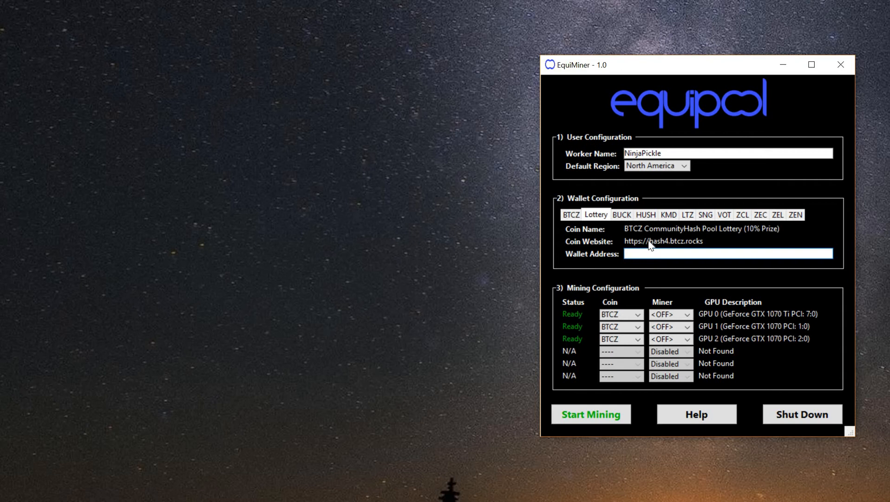
{"action": "mouse_move", "coordinate": [714, 244]}
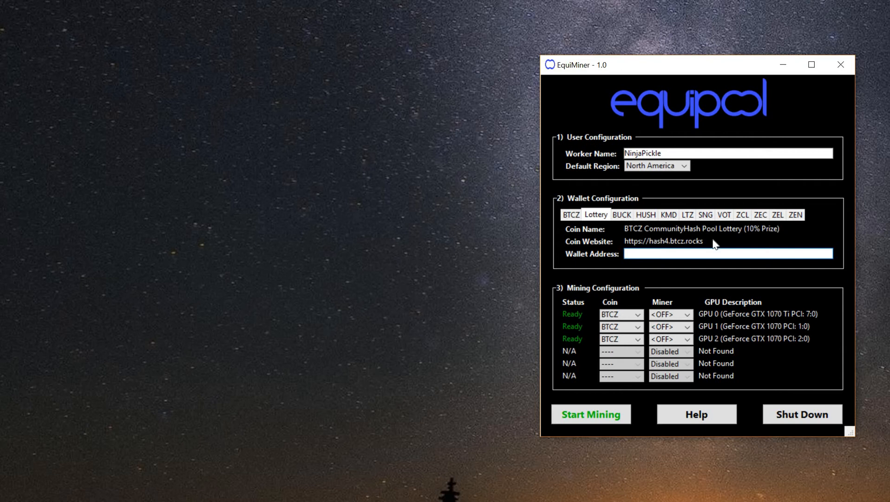
{"action": "mouse_move", "coordinate": [751, 241]}
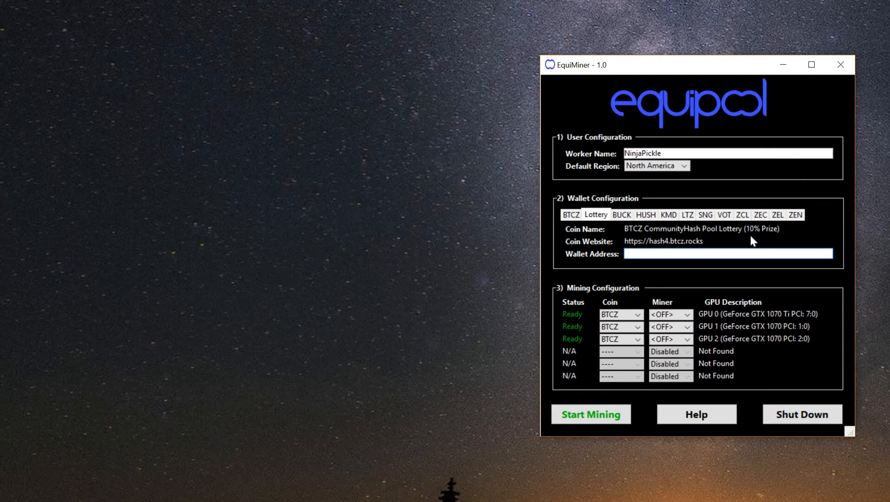
{"action": "mouse_move", "coordinate": [686, 250]}
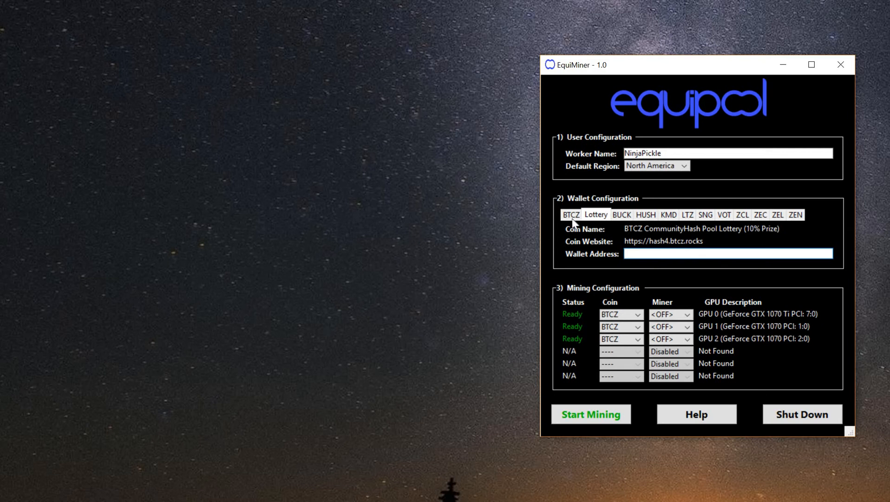
- Return to the BTCZ wallet and set GPU 1 to mine with the DSTM miner
{"action": "left_click", "coordinate": [570, 214]}
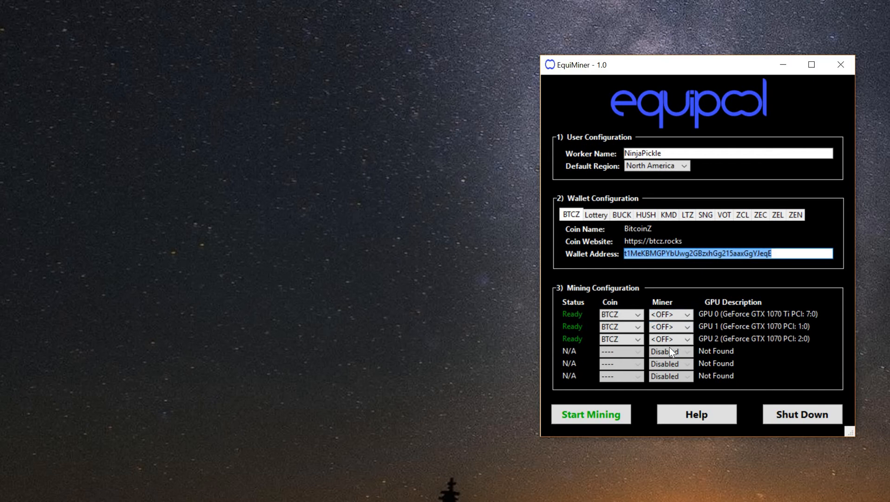
{"action": "mouse_move", "coordinate": [751, 340]}
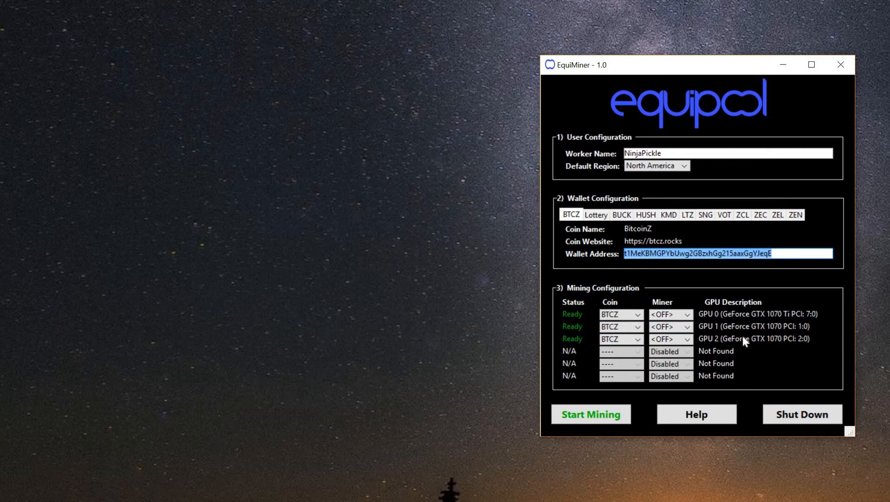
{"action": "left_click", "coordinate": [685, 314]}
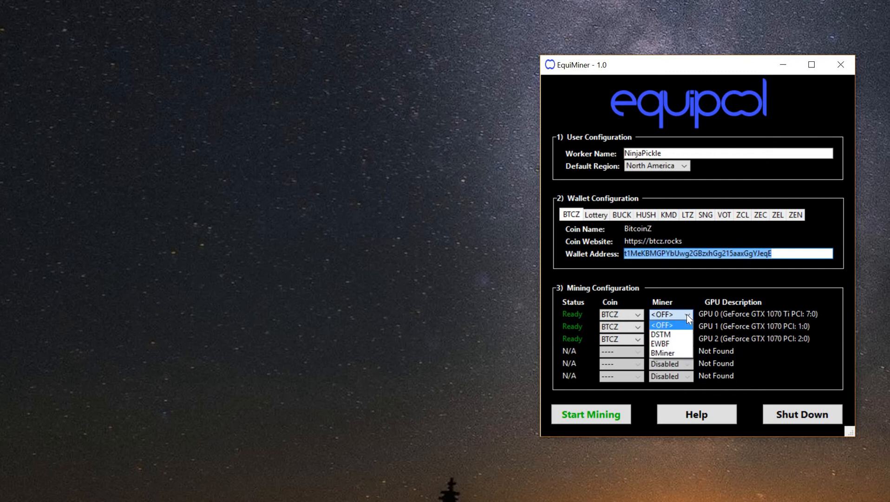
{"action": "mouse_move", "coordinate": [686, 328]}
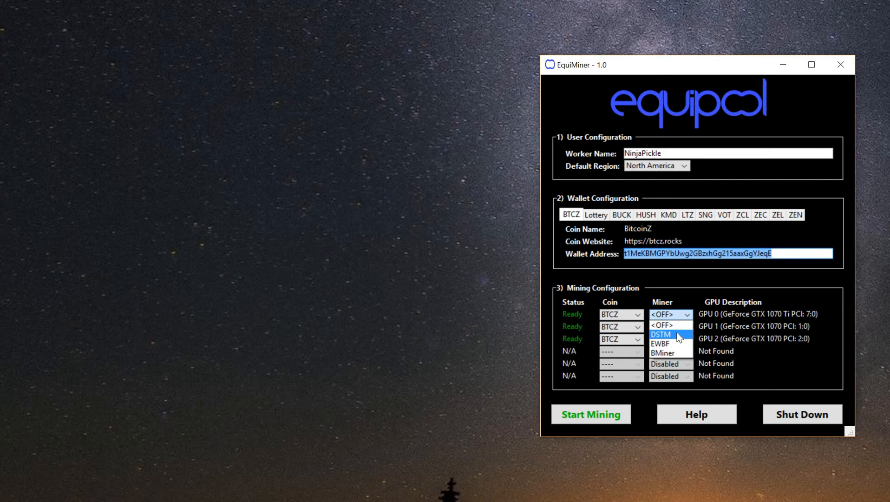
{"action": "mouse_move", "coordinate": [684, 340]}
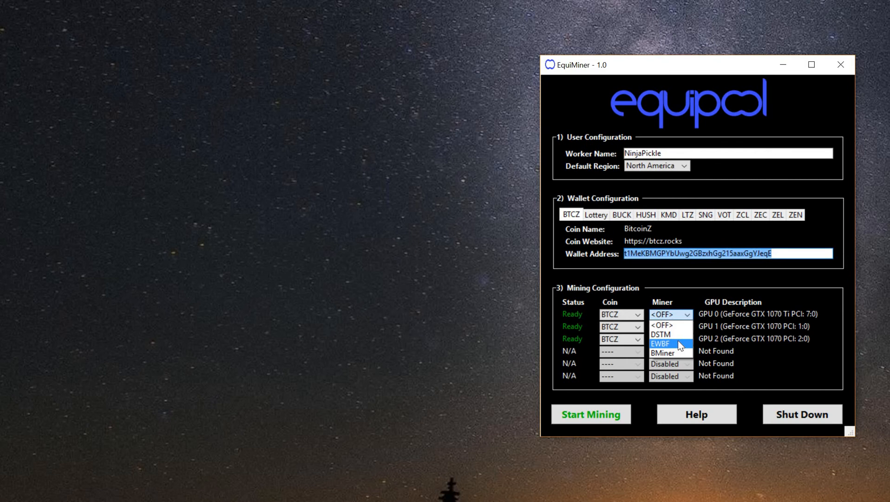
{"action": "mouse_move", "coordinate": [684, 361]}
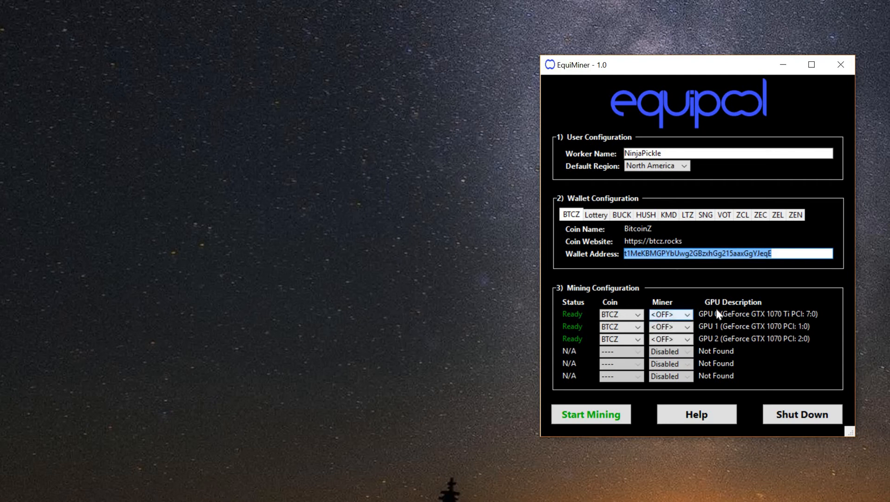
{"action": "mouse_move", "coordinate": [730, 318]}
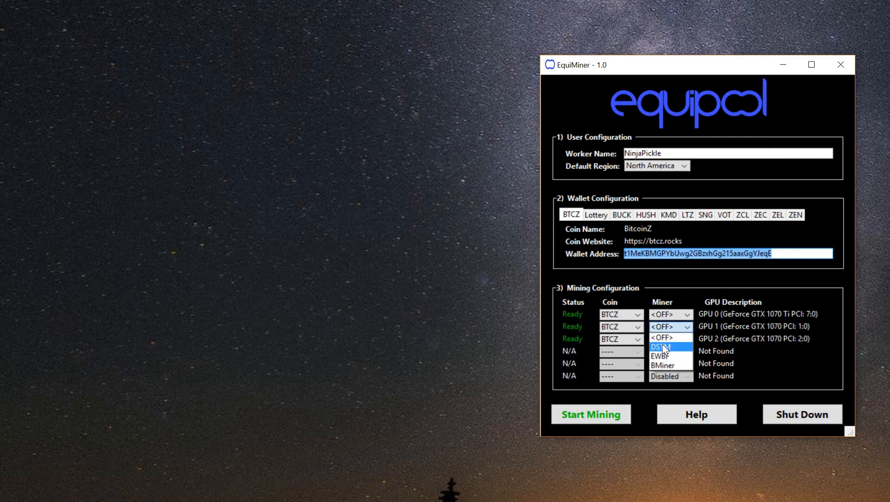
{"action": "left_click", "coordinate": [664, 350]}
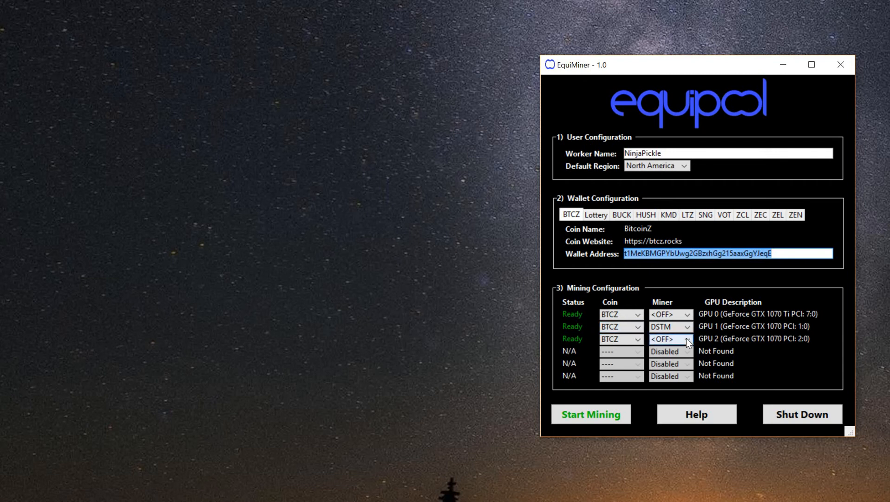
- Set GPU 2 to the EWBF miner with VOT as its coin
{"action": "left_click", "coordinate": [686, 339]}
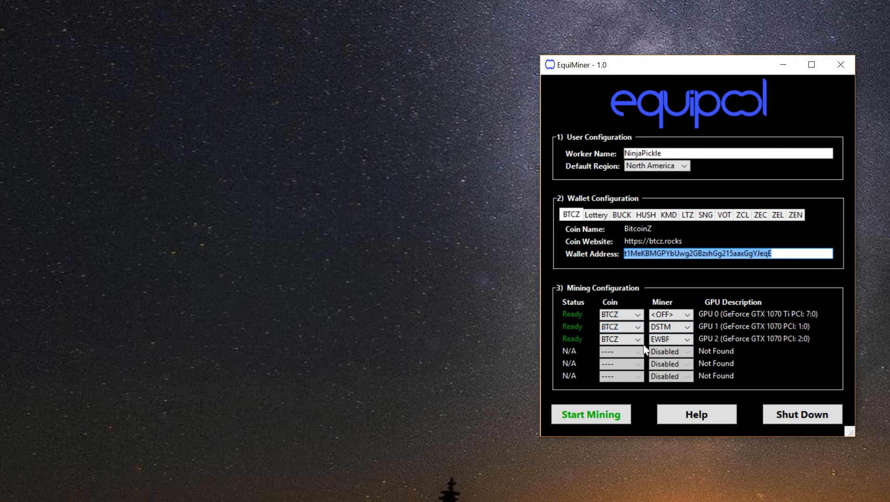
{"action": "left_click", "coordinate": [621, 338]}
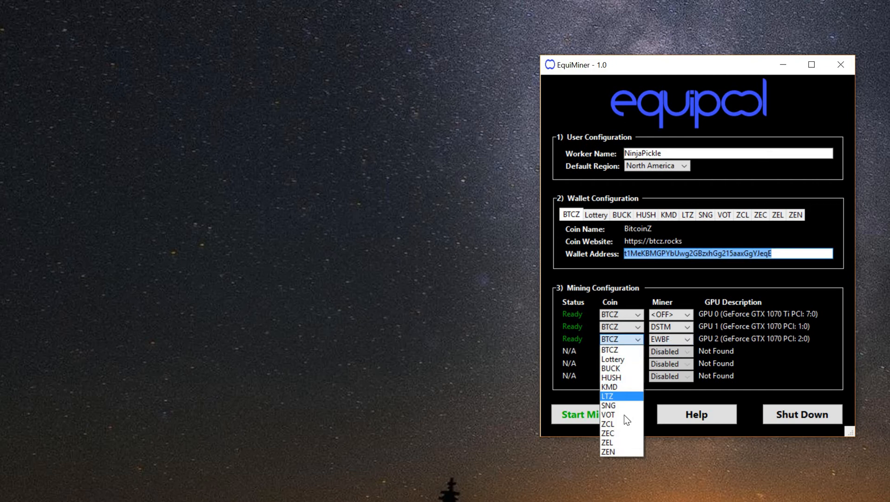
{"action": "left_click", "coordinate": [609, 415]}
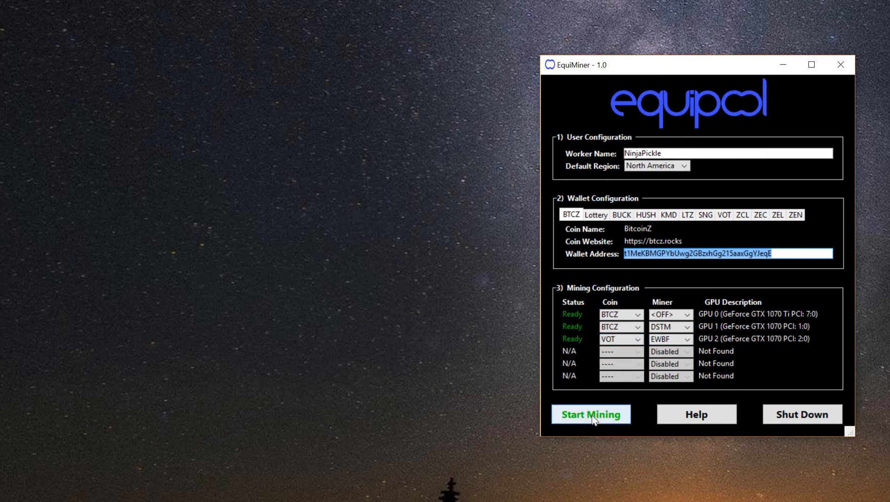
- Start mining on GPU 1 and GPU 2 so the DSTM and EWBF consoles accept shares
{"action": "left_click", "coordinate": [592, 414]}
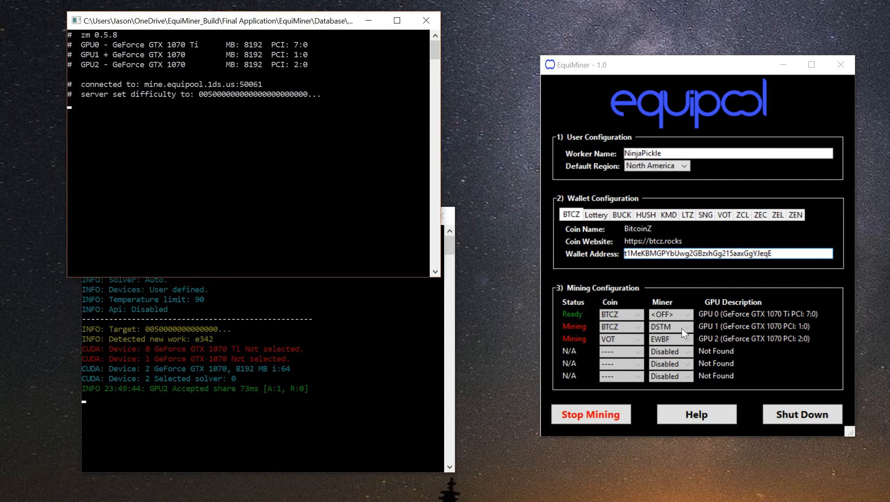
{"action": "mouse_move", "coordinate": [270, 206]}
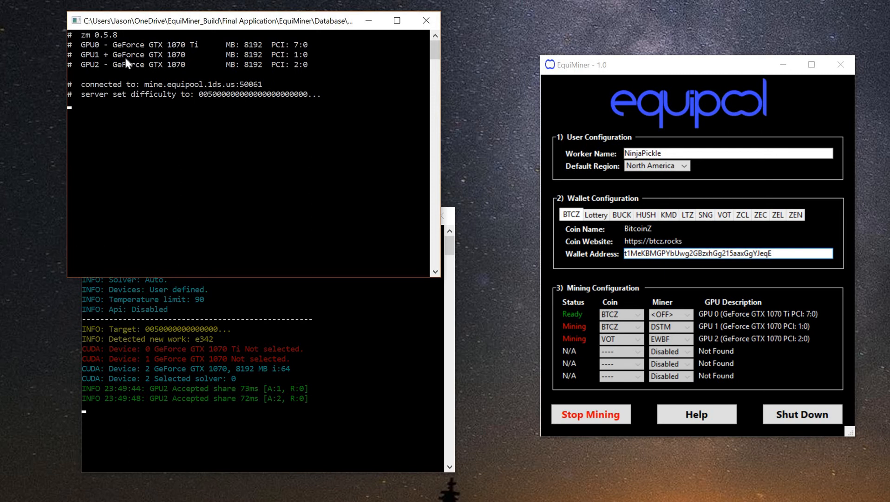
{"action": "mouse_move", "coordinate": [103, 62]}
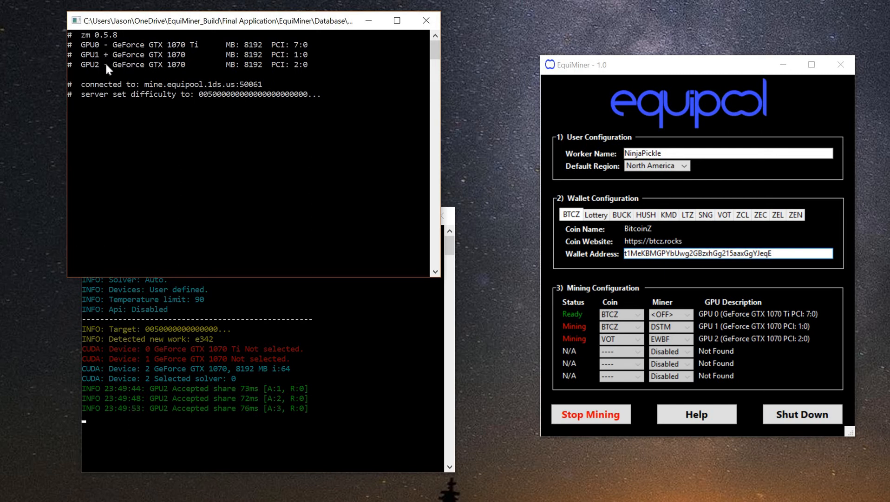
{"action": "mouse_move", "coordinate": [136, 130]}
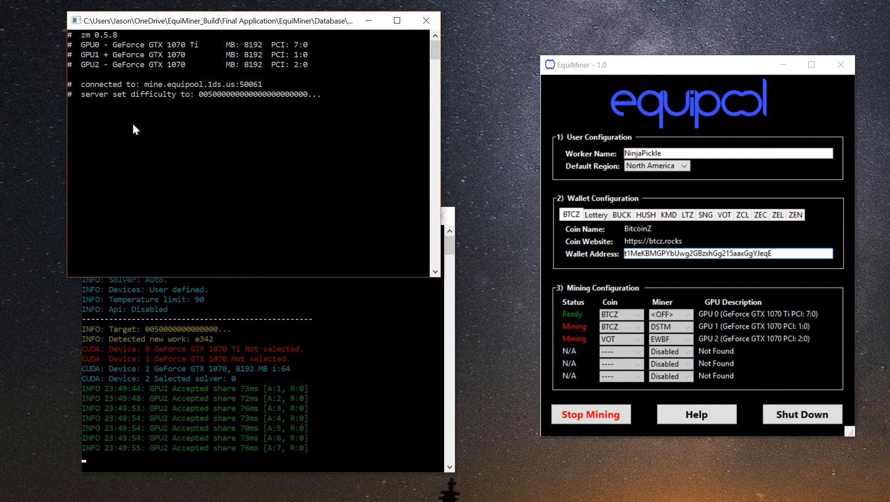
{"action": "mouse_move", "coordinate": [355, 379]}
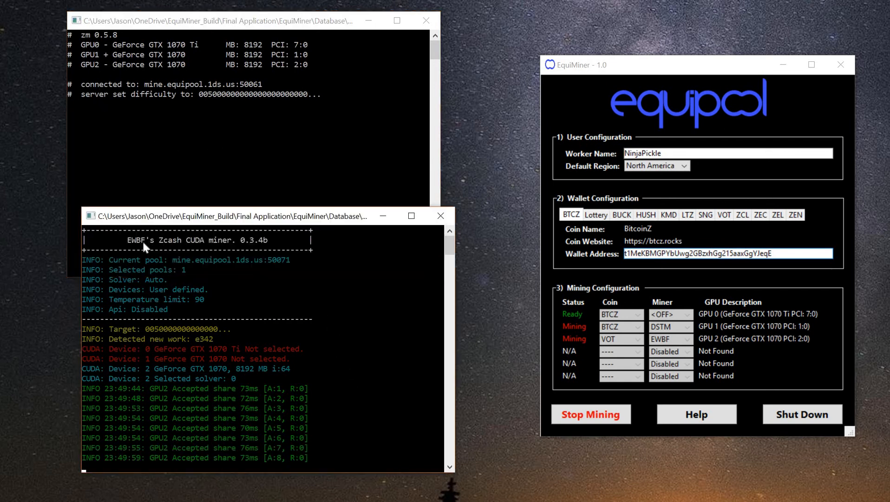
{"action": "mouse_move", "coordinate": [176, 346]}
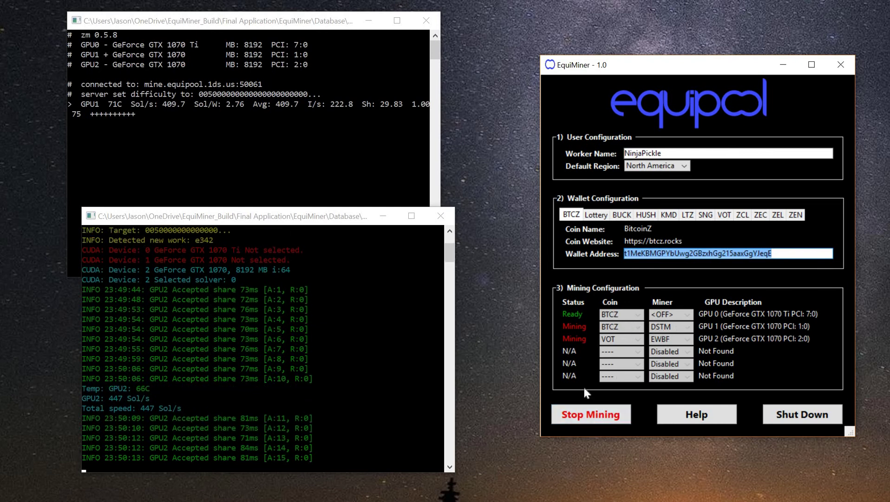
{"action": "mouse_move", "coordinate": [697, 359]}
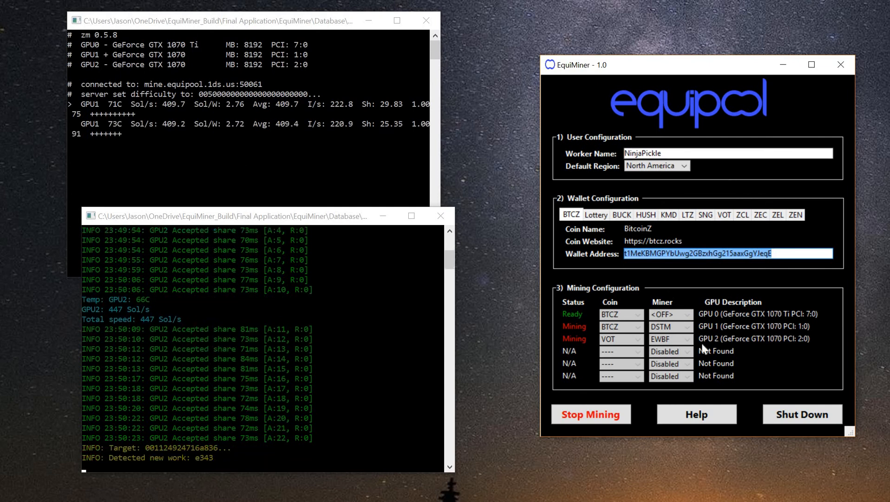
{"action": "mouse_move", "coordinate": [726, 347]}
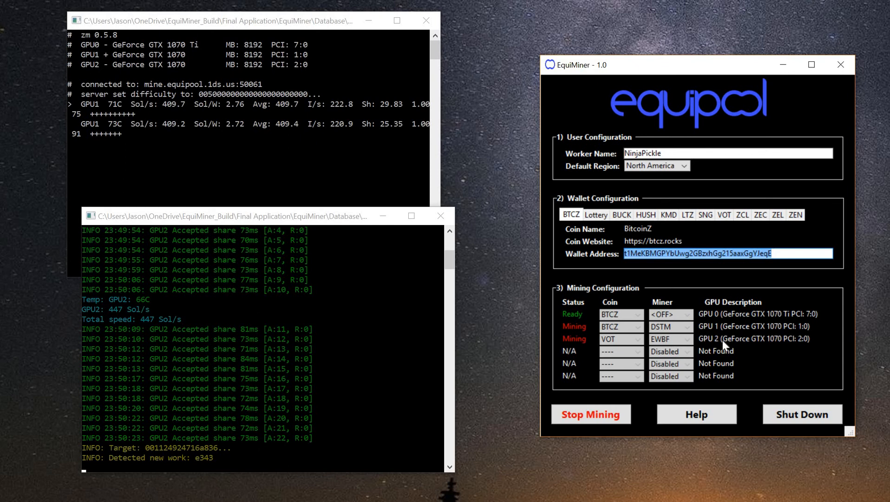
{"action": "mouse_move", "coordinate": [730, 367]}
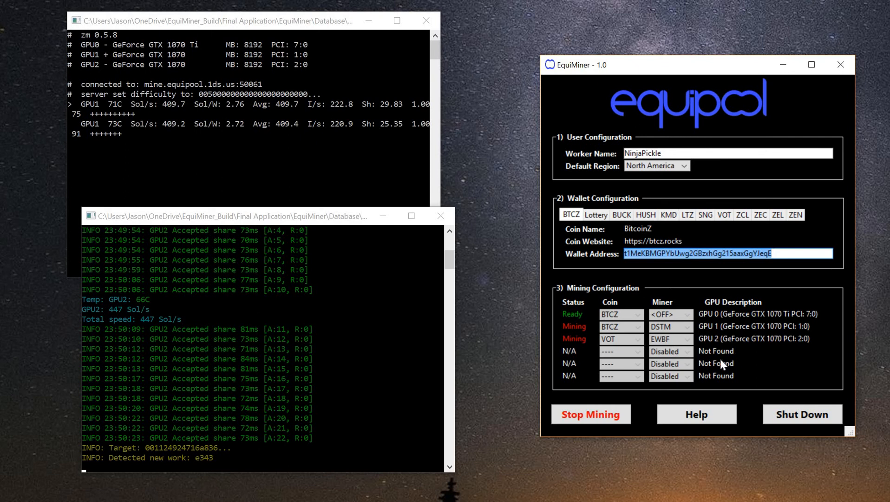
{"action": "mouse_move", "coordinate": [665, 111]}
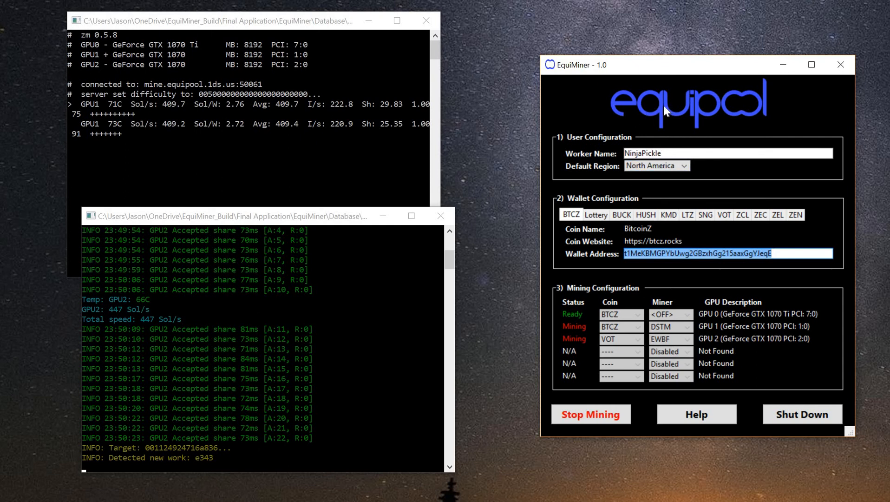
{"action": "mouse_move", "coordinate": [697, 96]}
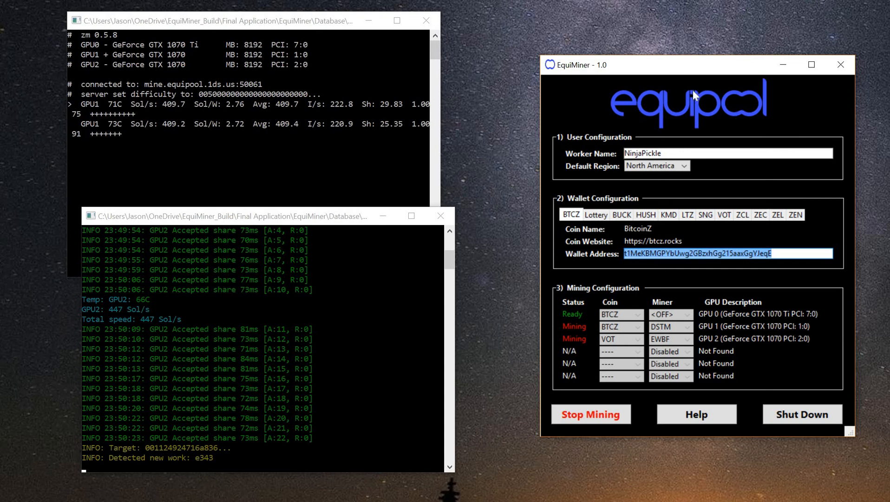
{"action": "mouse_move", "coordinate": [642, 256]}
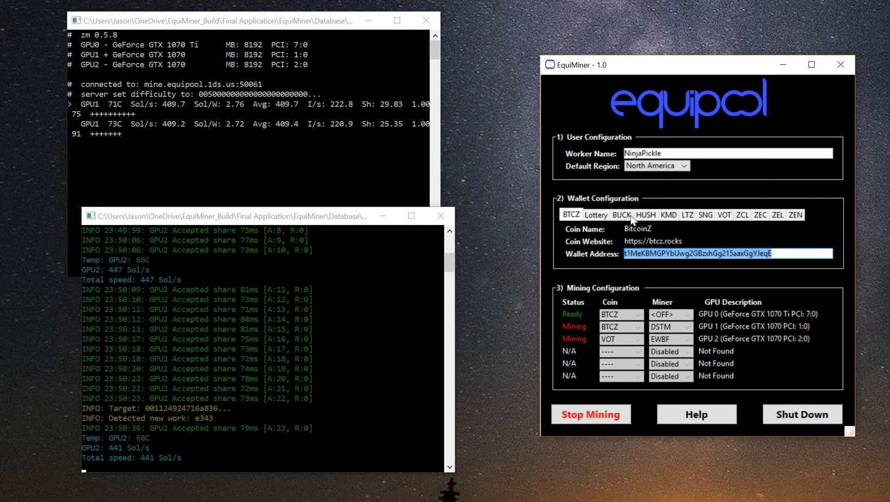
{"action": "mouse_move", "coordinate": [692, 406]}
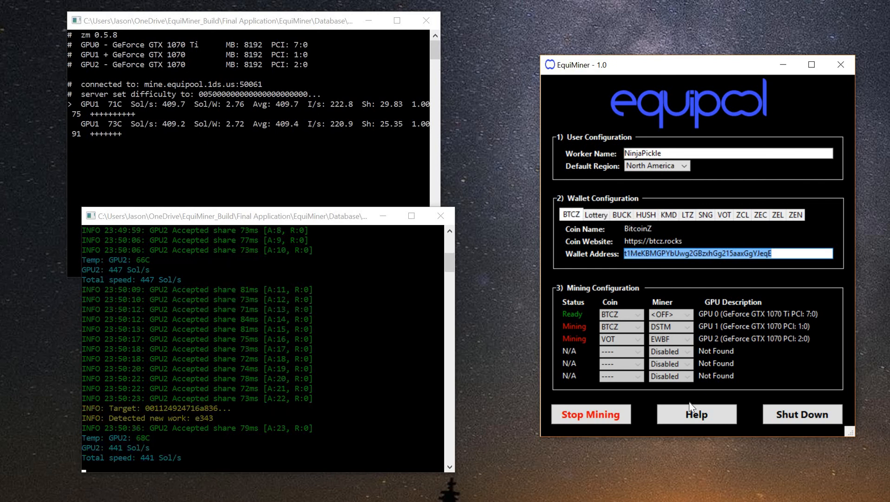
{"action": "left_click", "coordinate": [697, 413]}
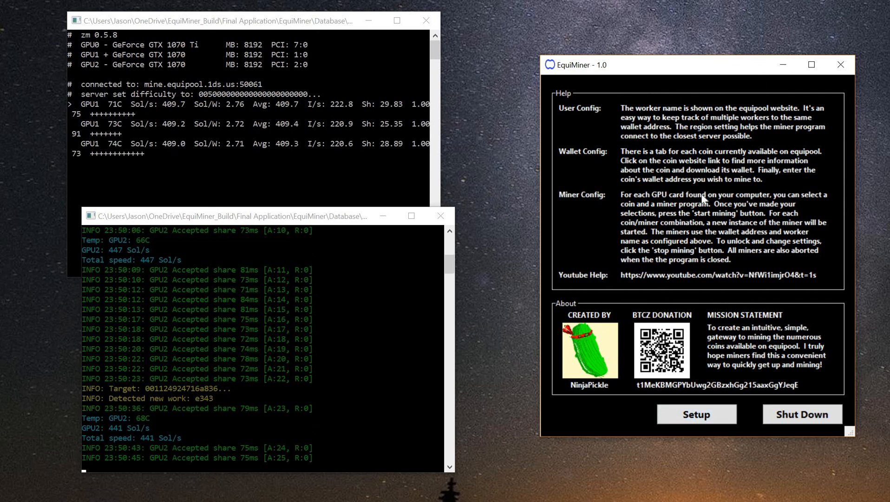
{"action": "mouse_move", "coordinate": [707, 281]}
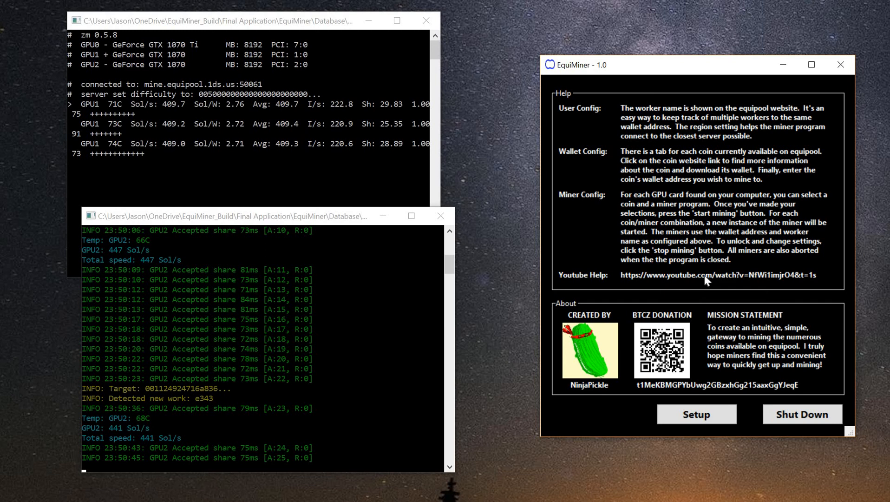
{"action": "mouse_move", "coordinate": [584, 359]}
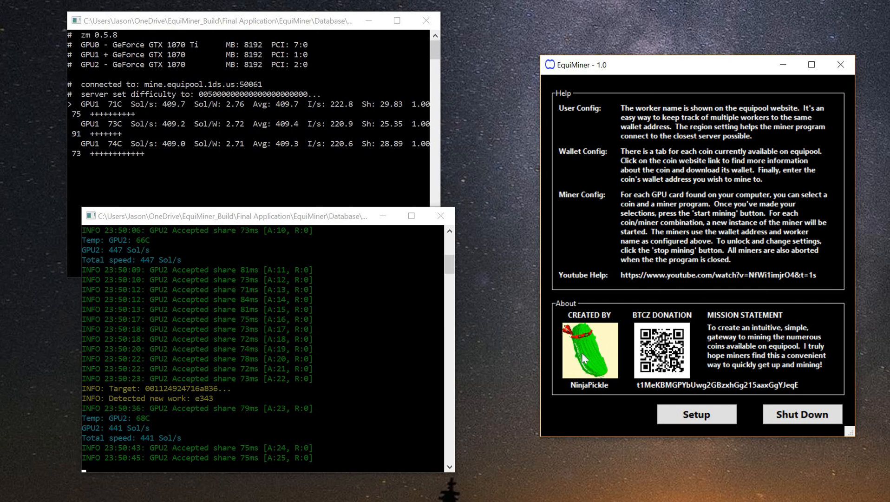
{"action": "mouse_move", "coordinate": [585, 368]}
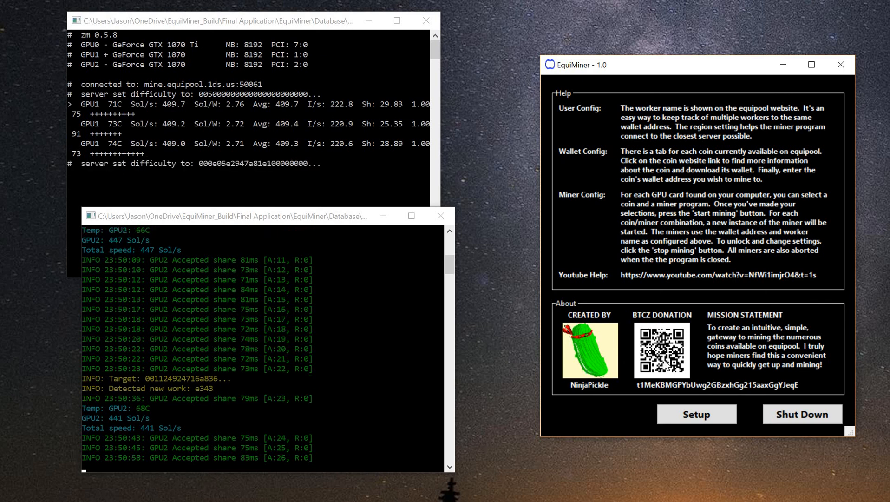
{"action": "mouse_move", "coordinate": [668, 368]}
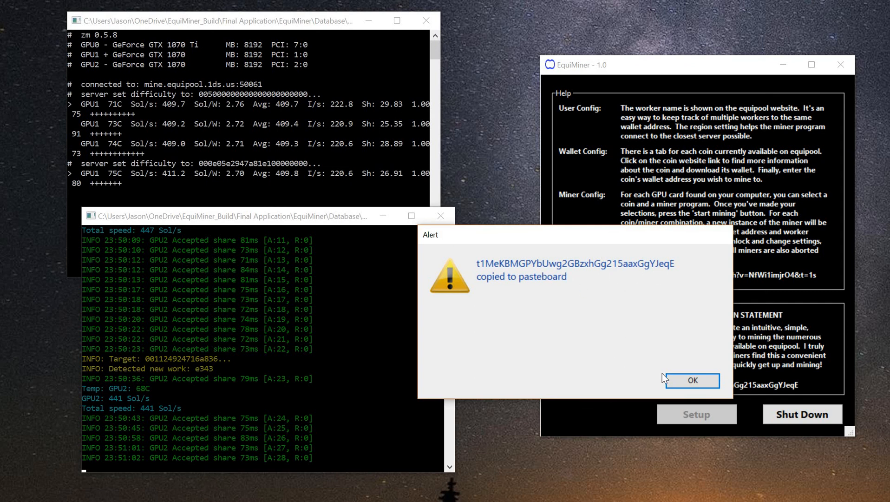
- Acknowledge the notice that the BTCZ donation address was copied to the clipboard
{"action": "left_click", "coordinate": [694, 380]}
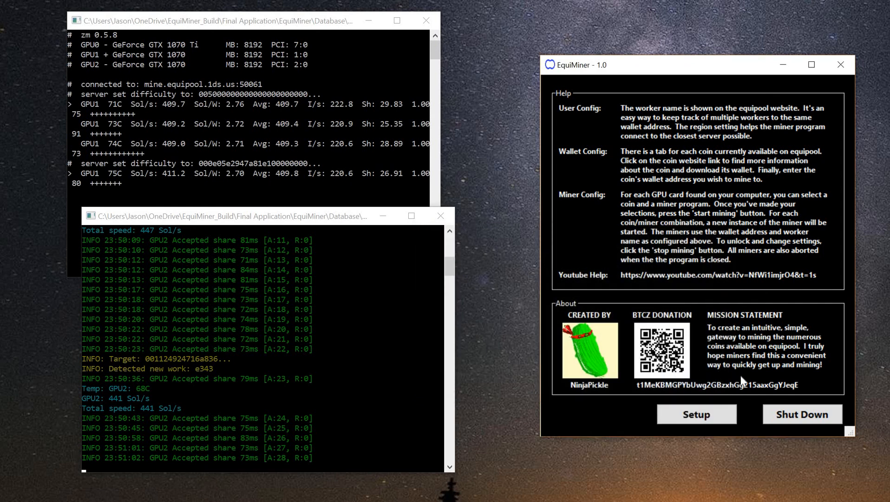
- Go back to the mining setup screen with both GPUs still mining
{"action": "left_click", "coordinate": [697, 413]}
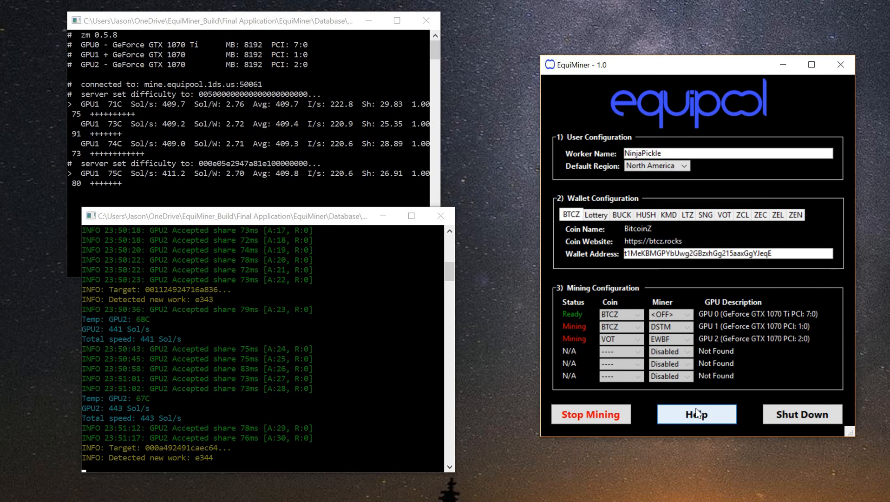
{"action": "mouse_move", "coordinate": [179, 470]}
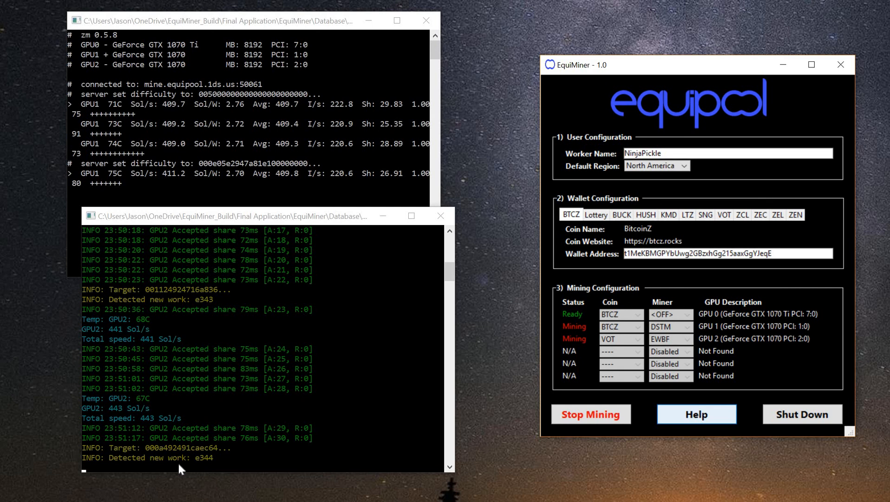